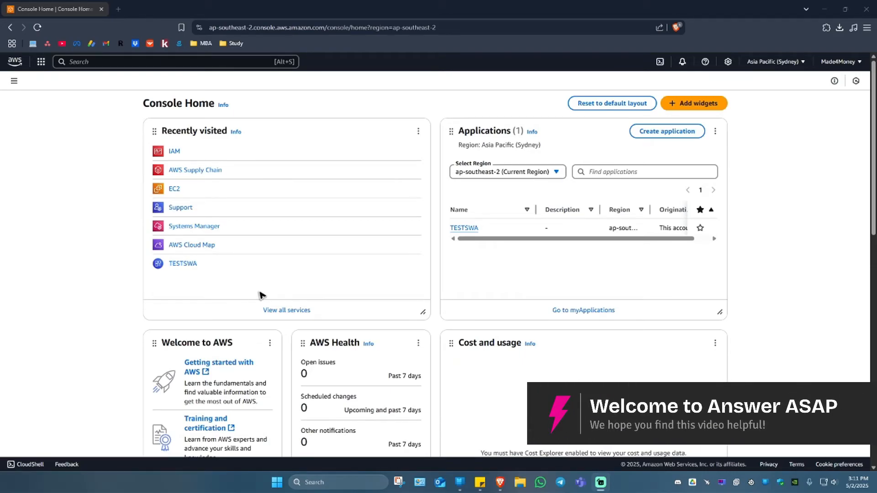
pyautogui.moveTo(263, 291)
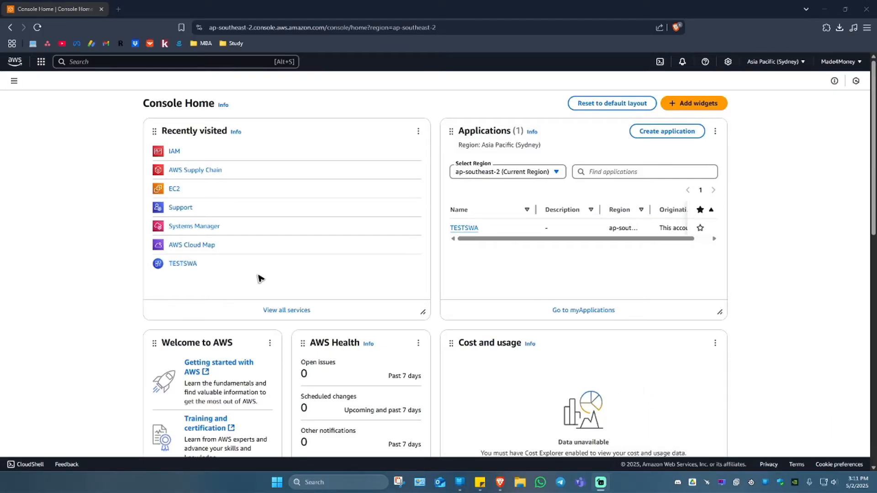
pyautogui.moveTo(259, 278)
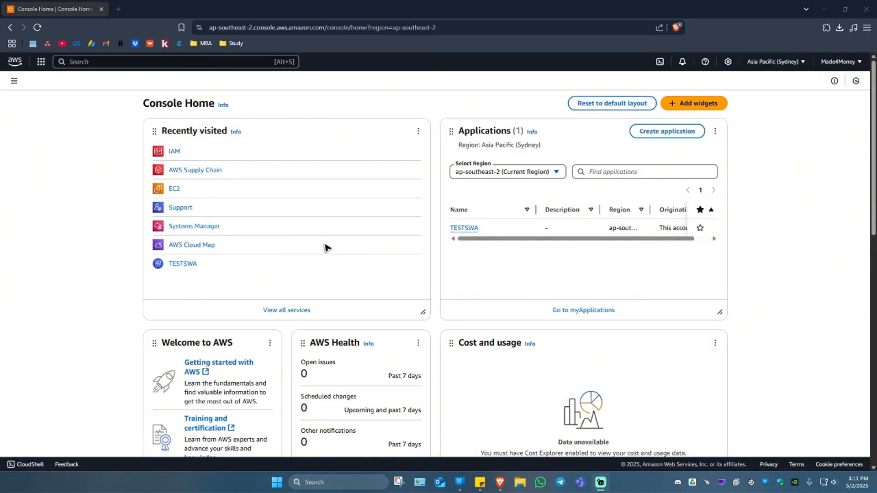
pyautogui.moveTo(512, 328)
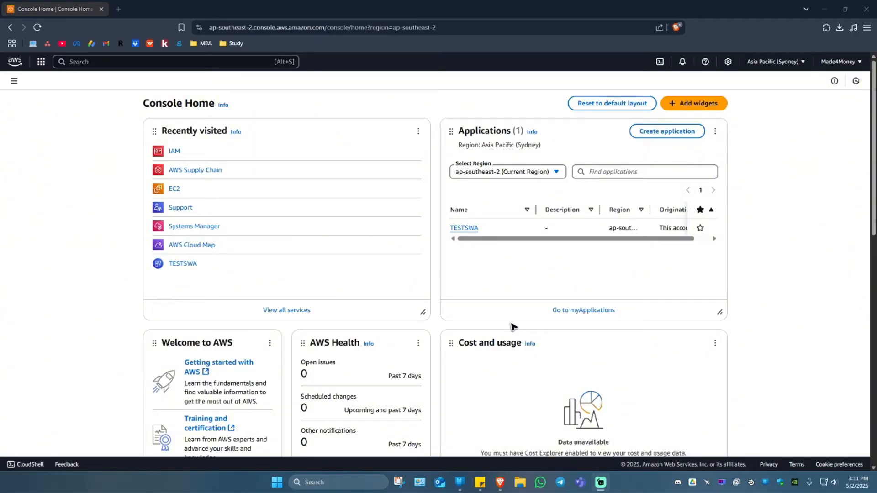
pyautogui.moveTo(263, 272)
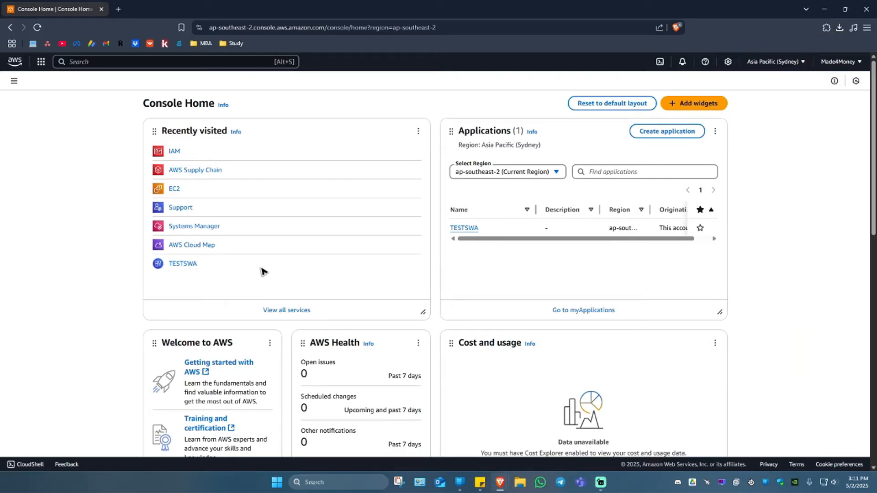
pyautogui.moveTo(375, 284)
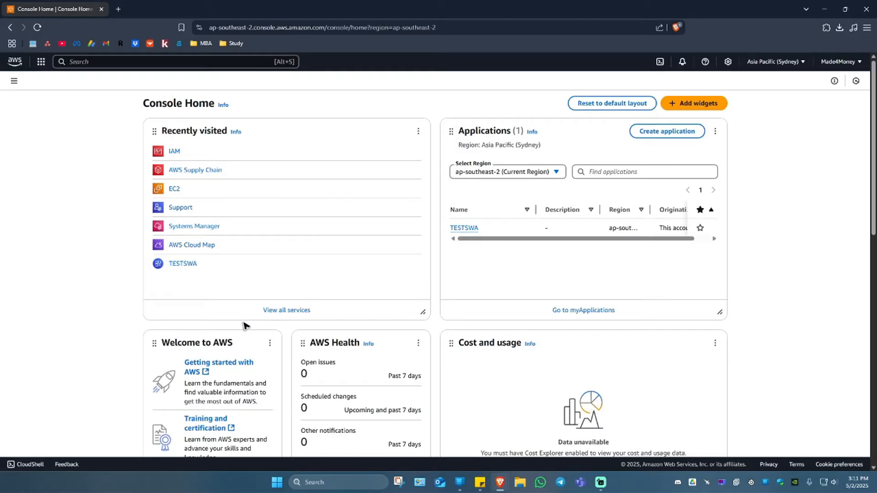
pyautogui.moveTo(396, 211)
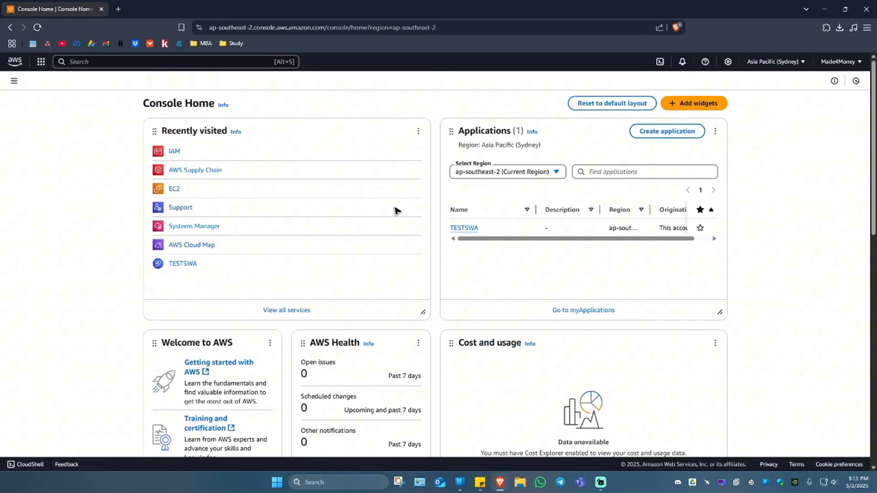
pyautogui.moveTo(400, 243)
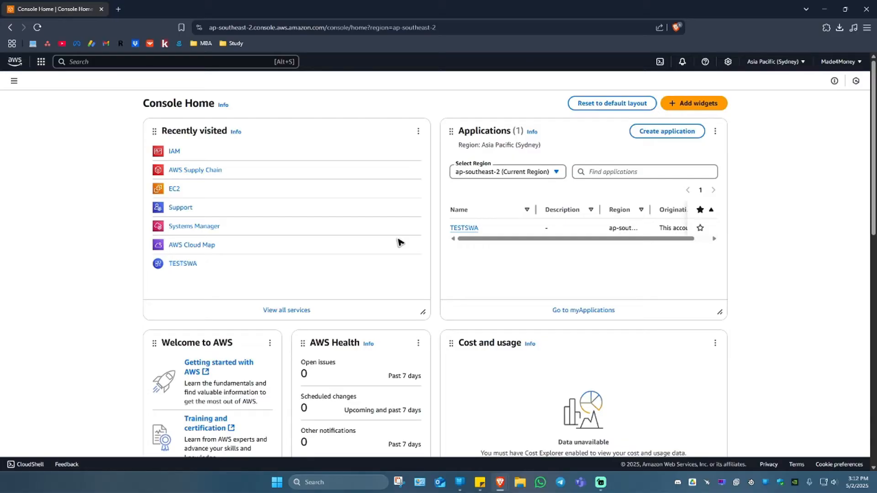
pyautogui.moveTo(376, 279)
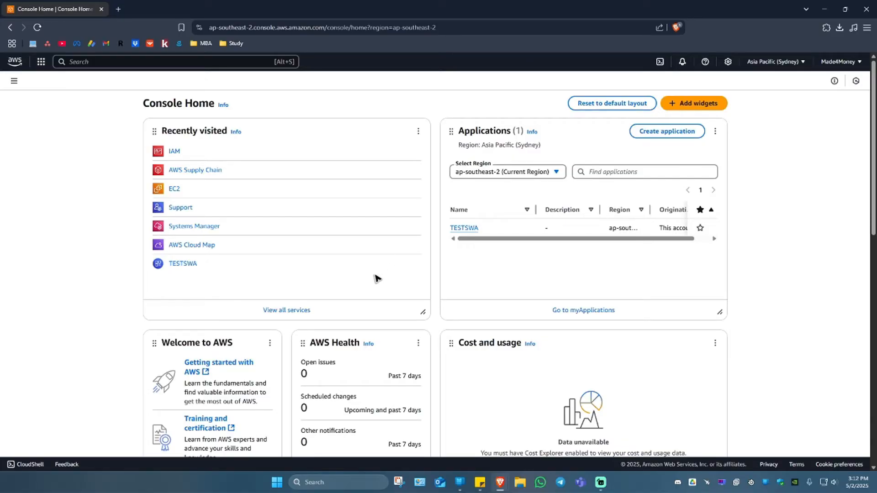
pyautogui.moveTo(275, 301)
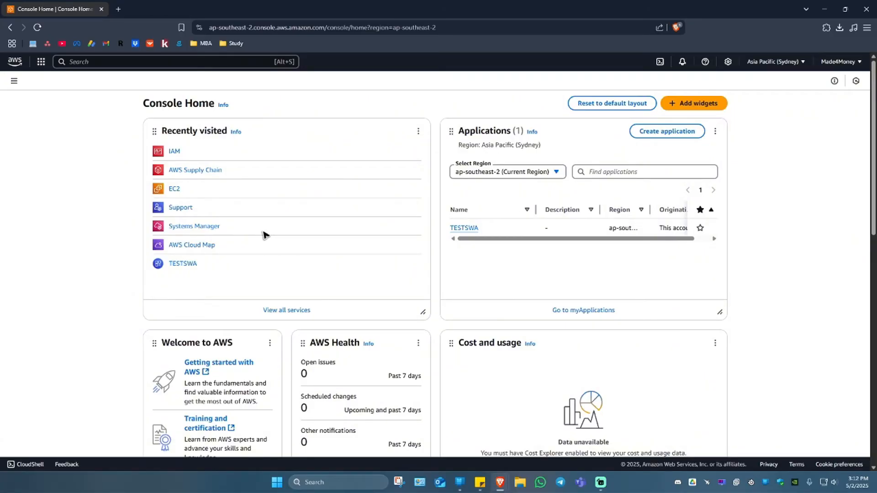
pyautogui.moveTo(408, 313)
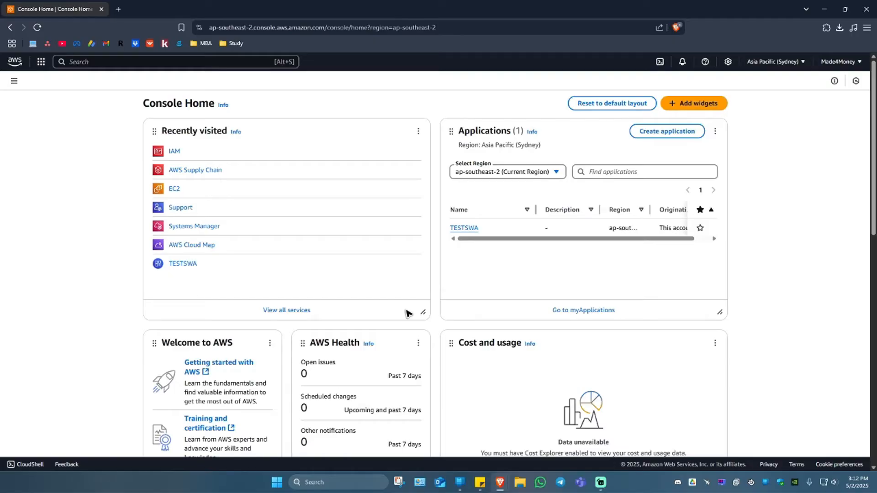
pyautogui.moveTo(392, 314)
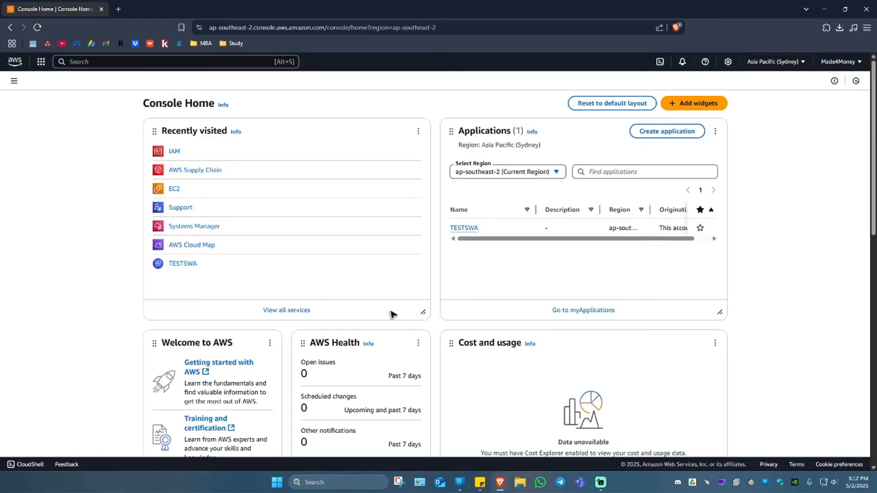
pyautogui.moveTo(203, 148)
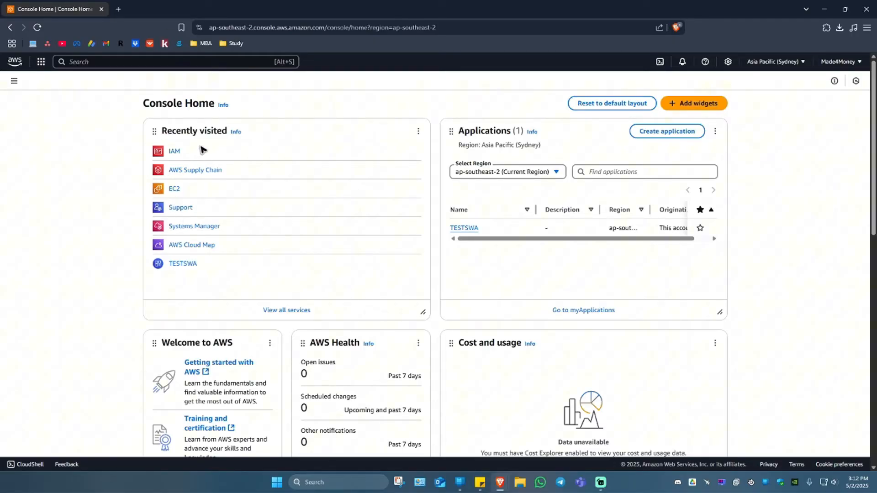
pyautogui.moveTo(253, 269)
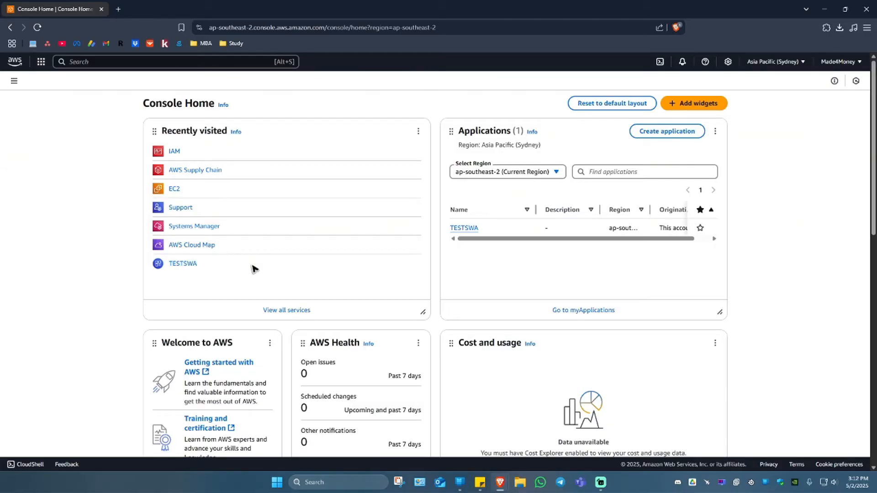
pyautogui.moveTo(273, 219)
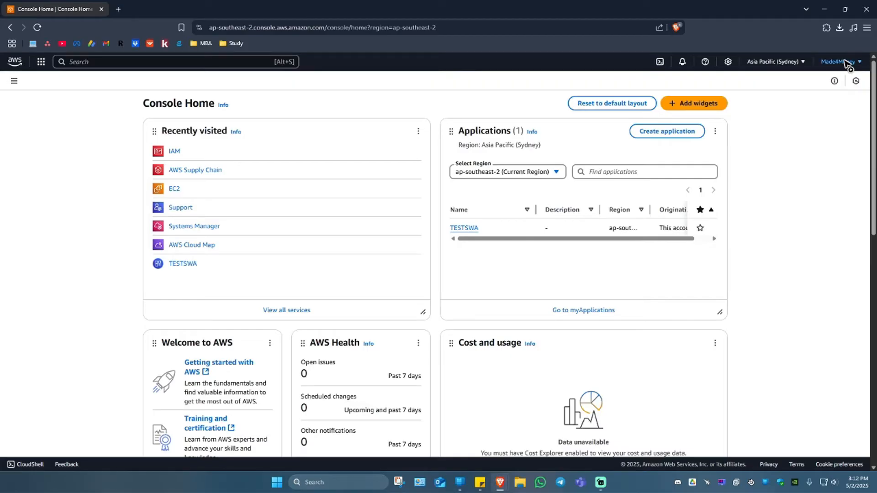
# Reach the Billing and Cost Management Account page from the account-name menu
pyautogui.click(838, 61)
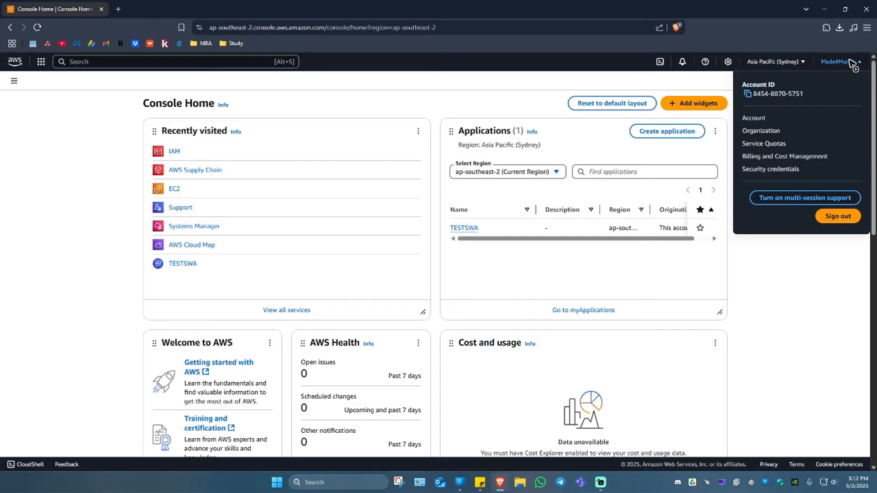
pyautogui.moveTo(758, 127)
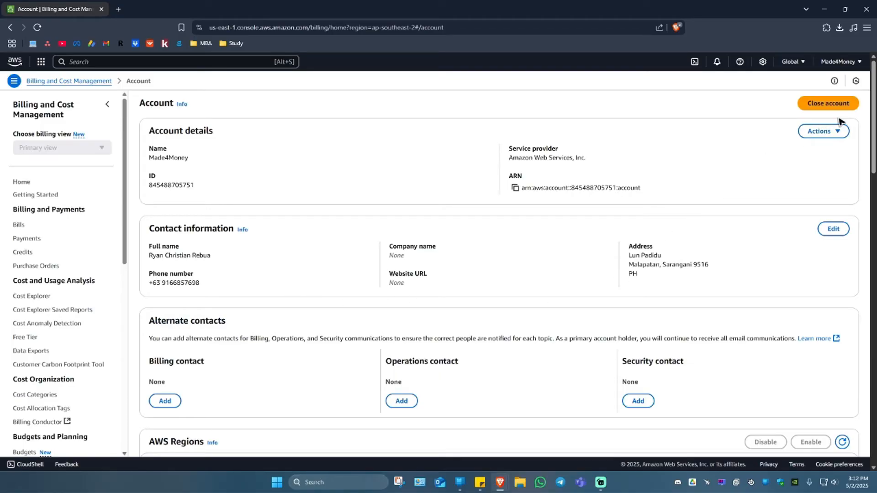
# Start account closure and enter the account ID in the confirmation field
pyautogui.click(828, 103)
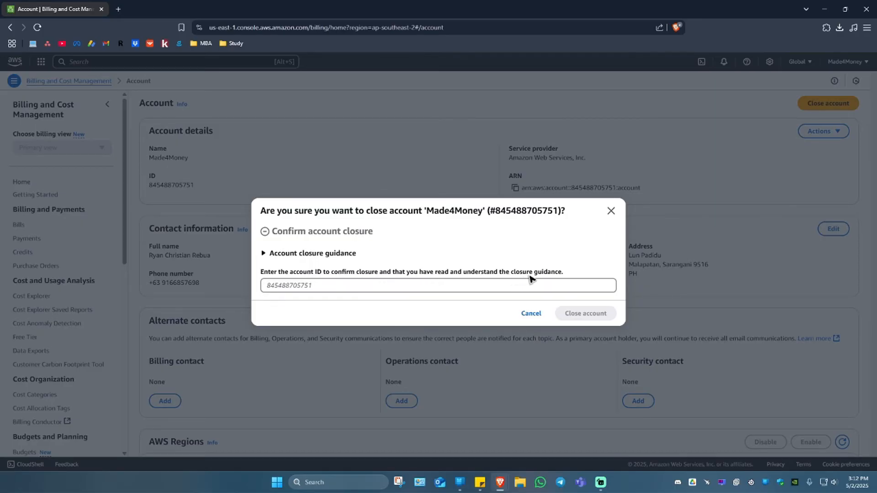
pyautogui.moveTo(784, 104)
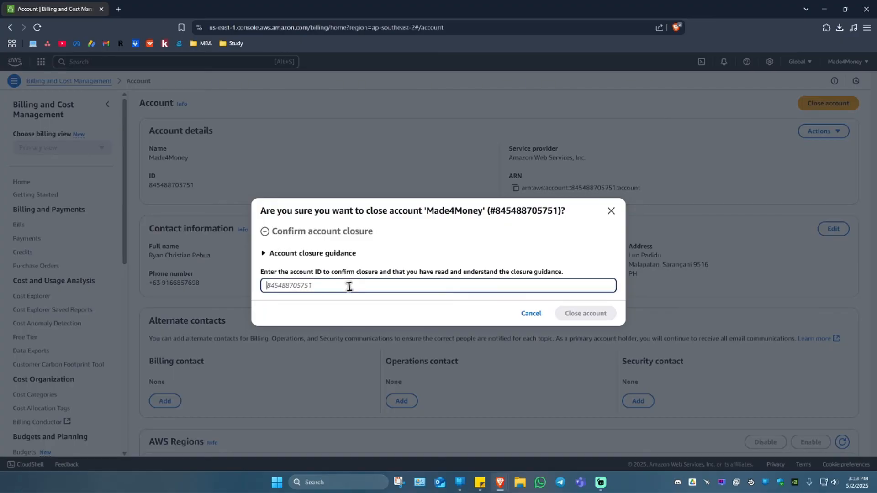
pyautogui.write('845488705751')
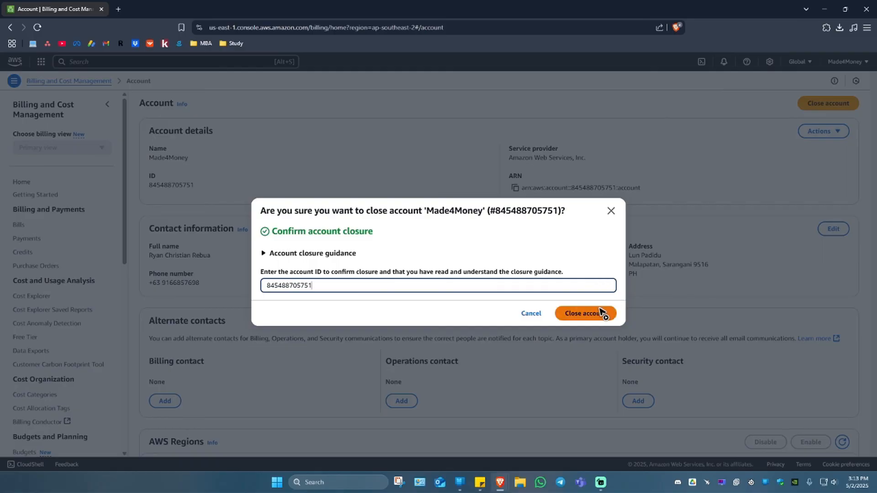
# Submit the account closure request, getting the green confirmation banner
pyautogui.click(585, 312)
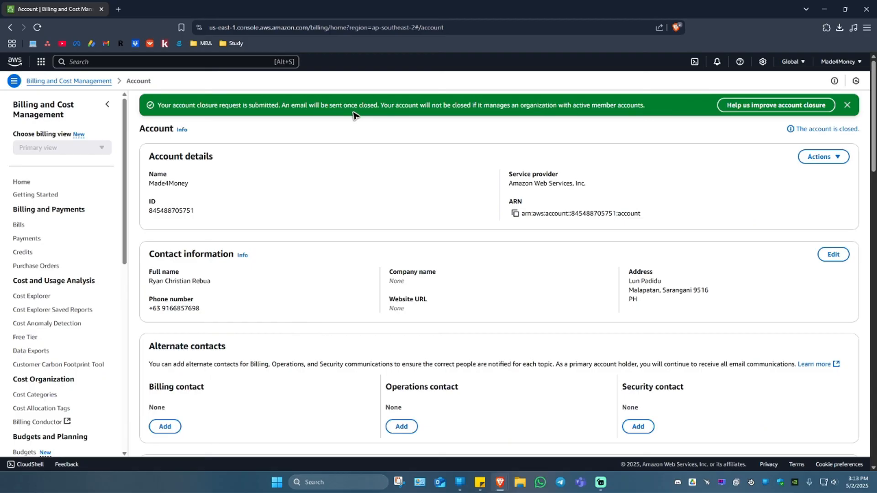
pyautogui.moveTo(487, 118)
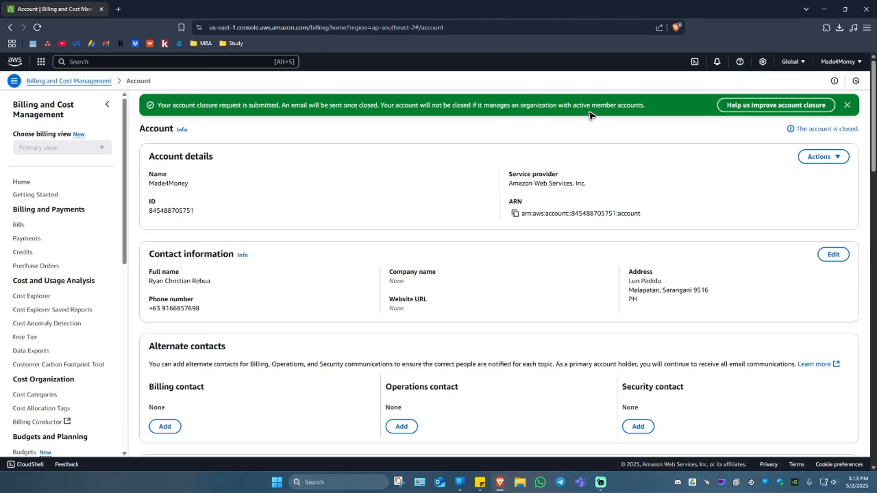
pyautogui.moveTo(645, 112)
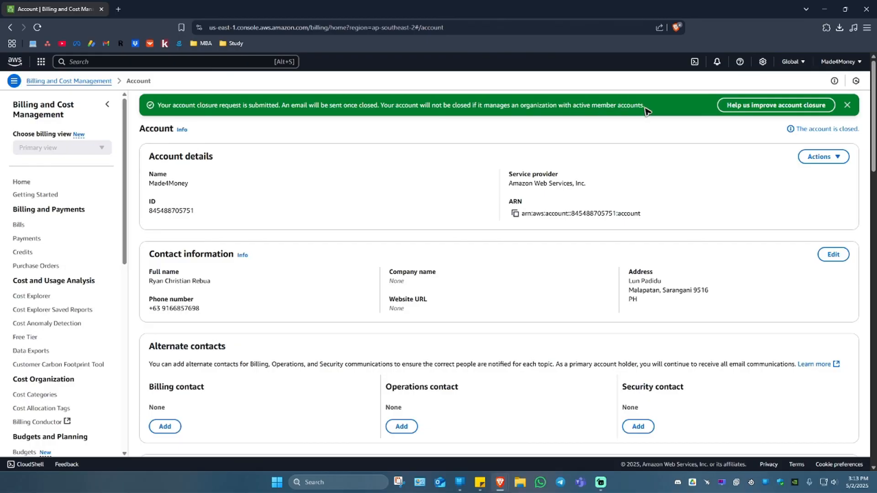